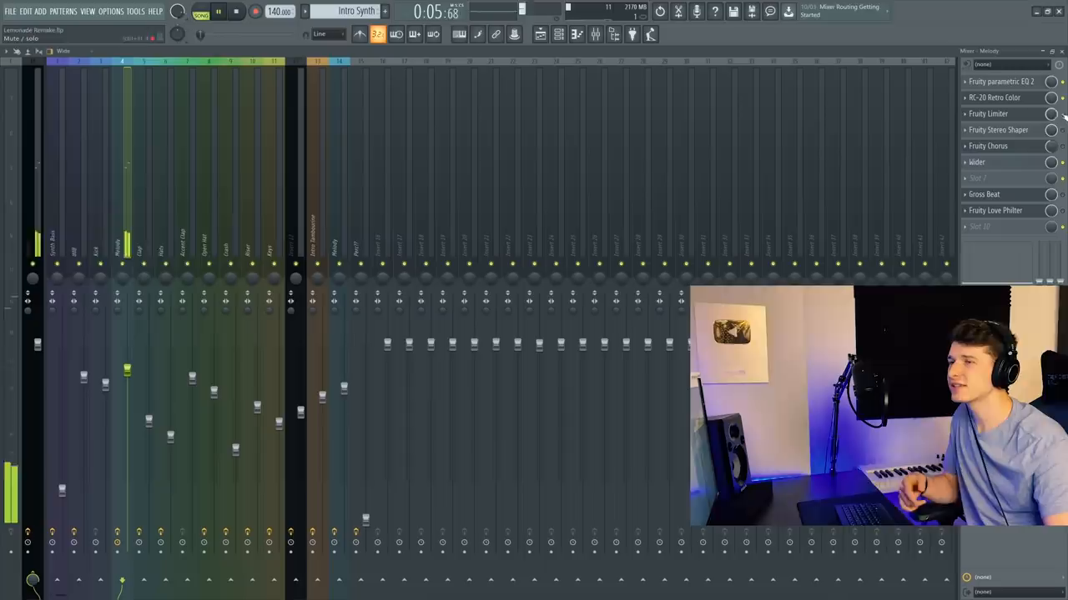
- Choose Continue with Keys in Melodics, browse Courses, and open the Fake Rolux lesson
click(987, 146)
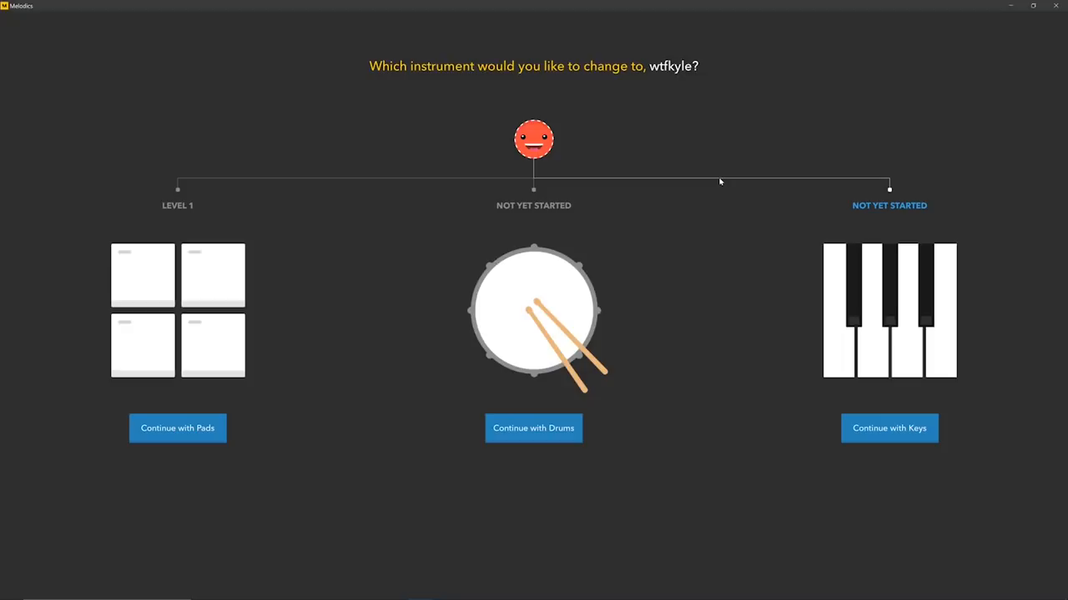
click(889, 428)
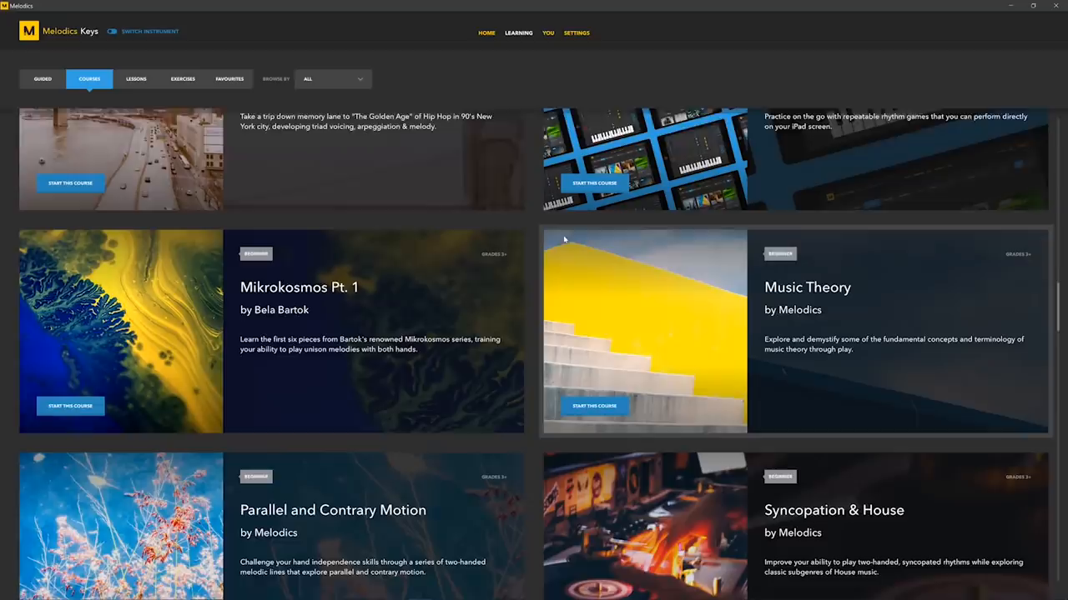
click(135, 78)
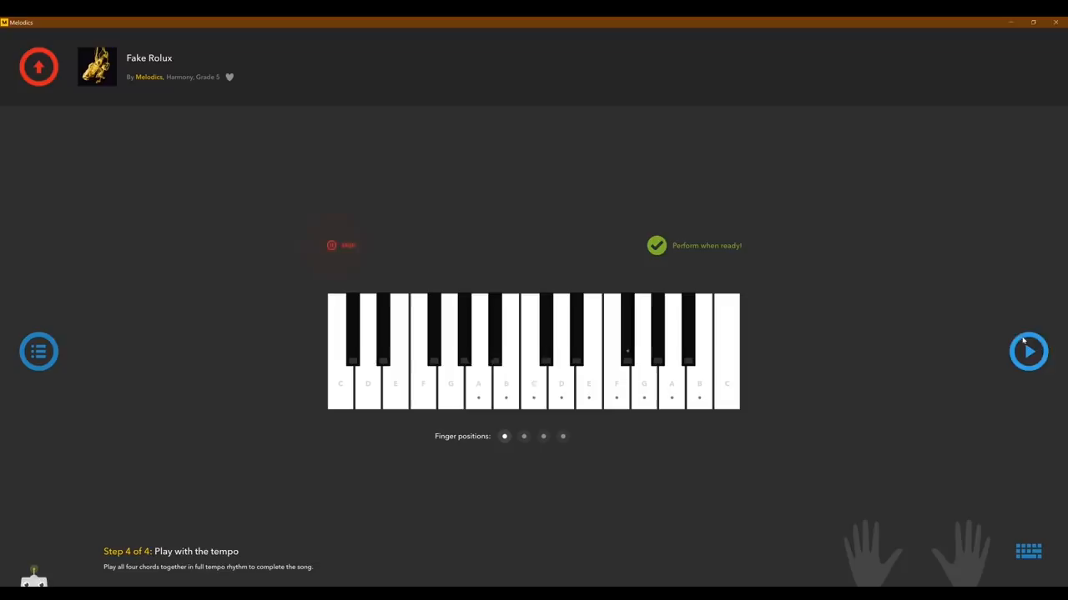
click(1028, 351)
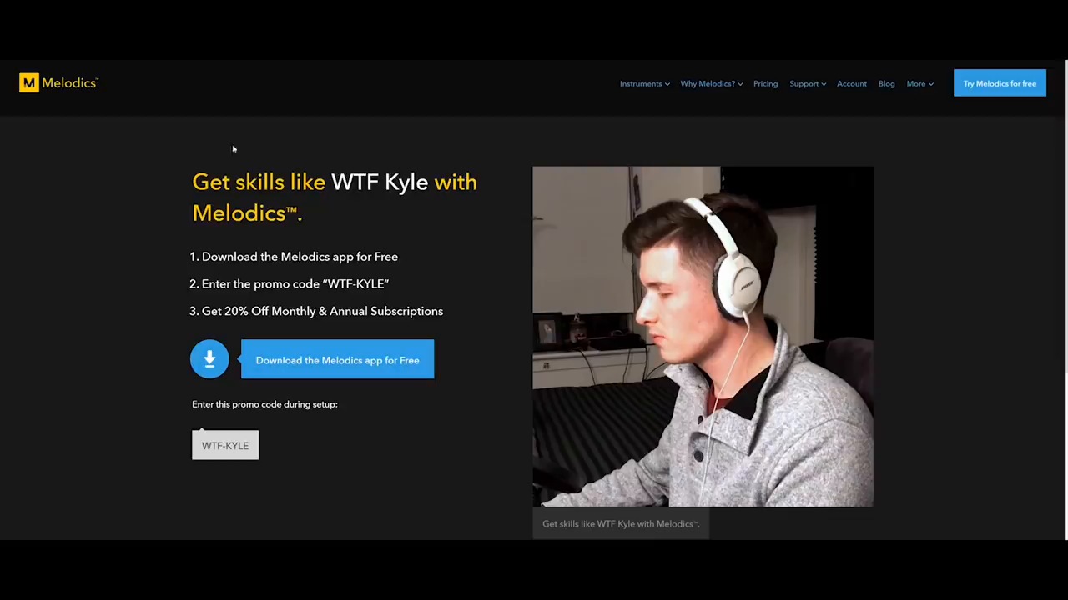
- Open the Melodics app download page offering a promo-code discount
click(337, 359)
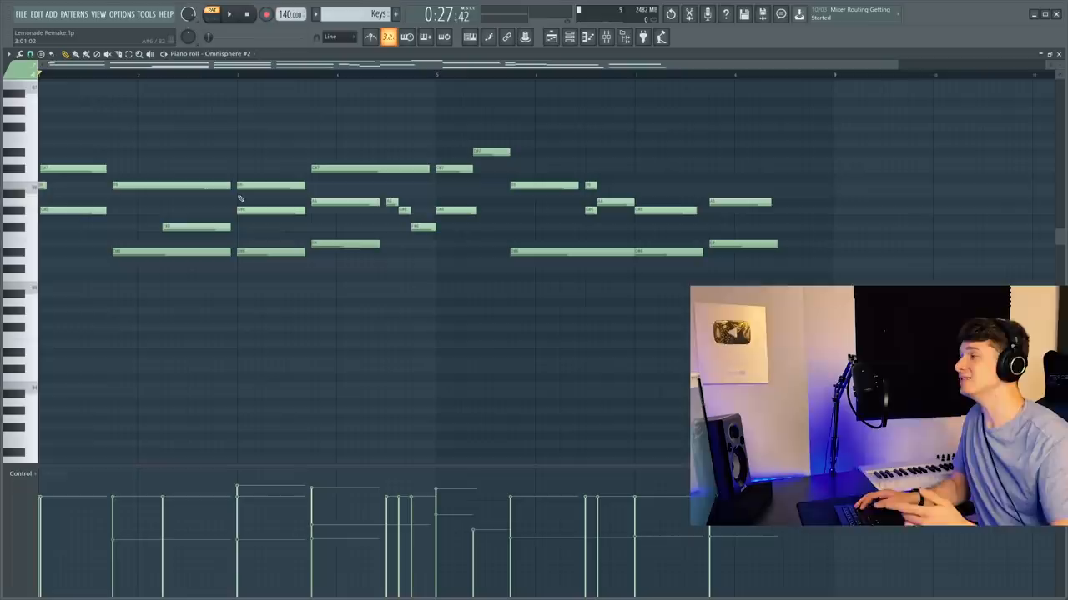
- Bring up the Omnisphere #2 Keys chord pattern in the Piano roll
click(228, 14)
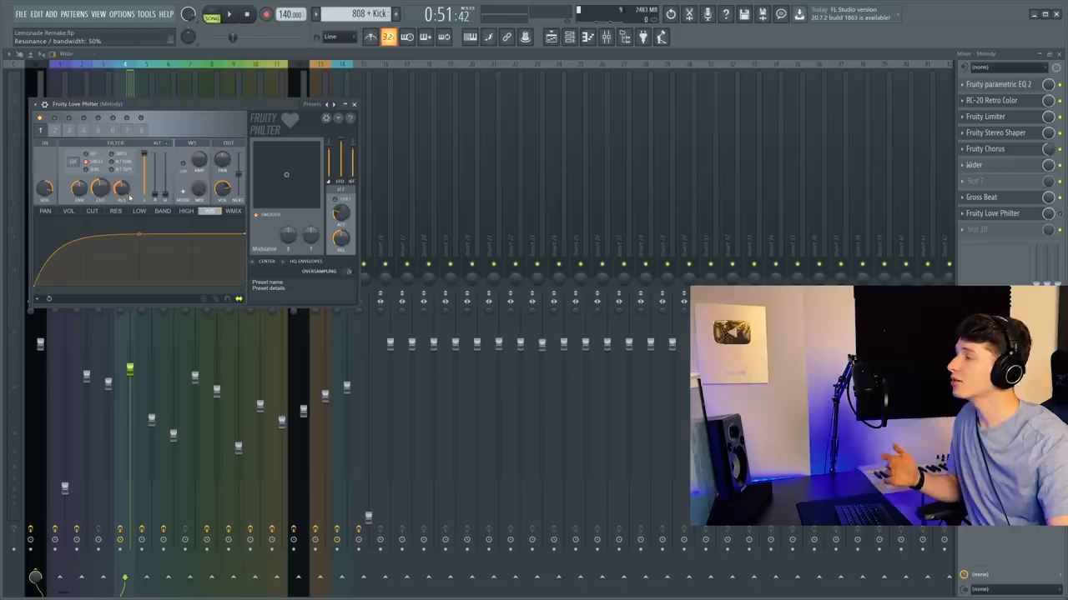
- Open Gross Beat on the Melody insert with the 1 Beat Gate preset
click(981, 197)
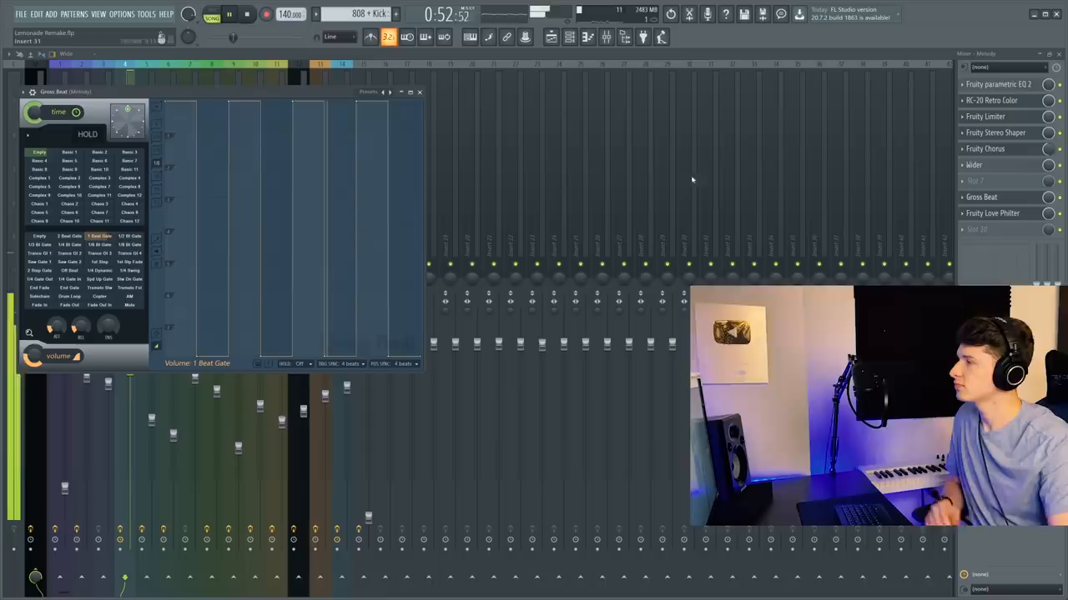